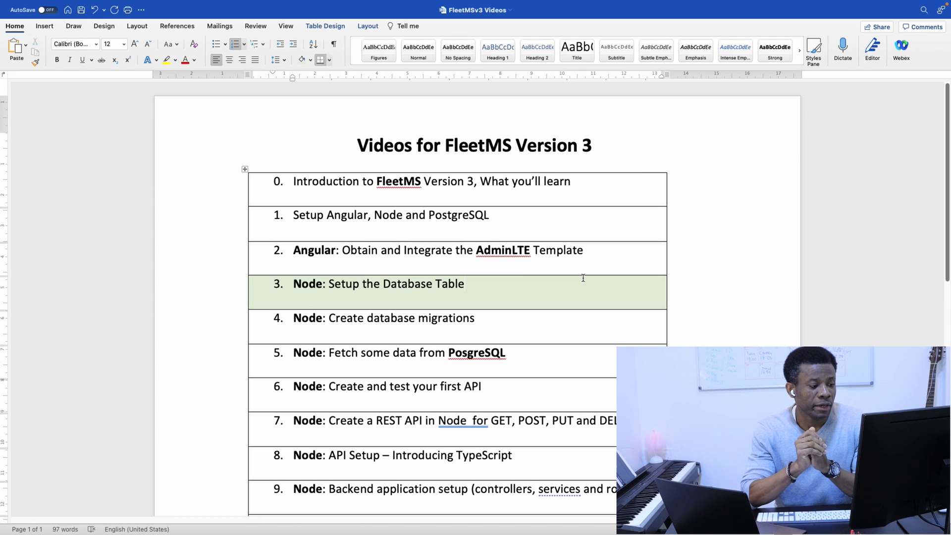
mouse_move(221, 302)
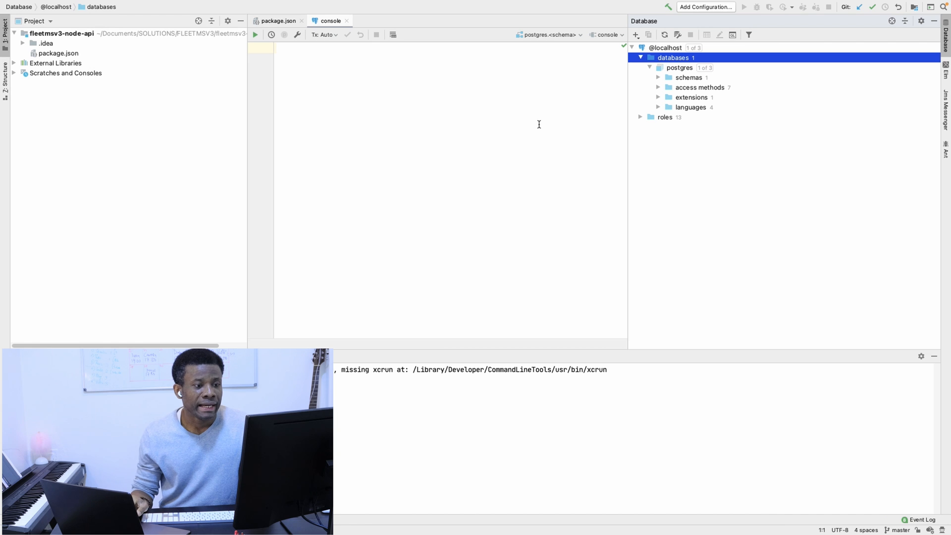
mouse_move(661, 260)
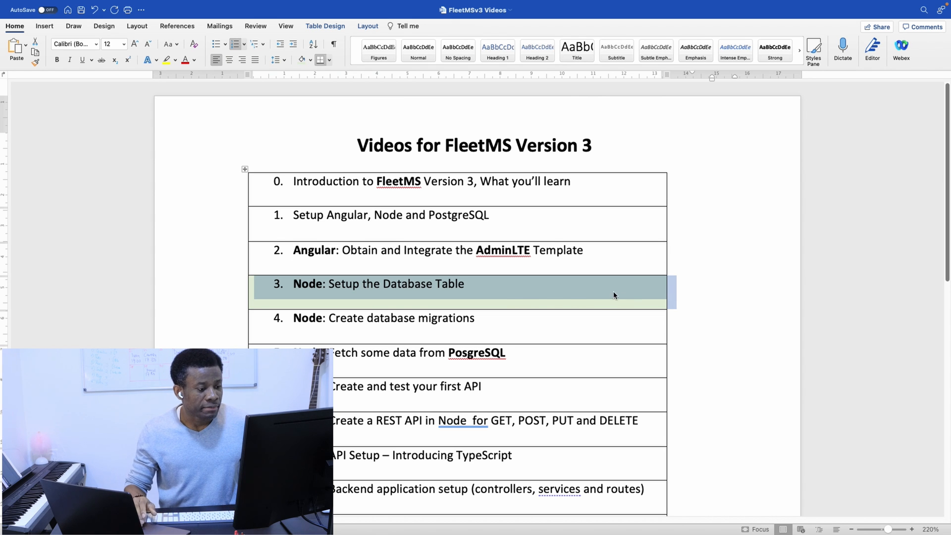
Append 's' so video 3 reads 'Node: Setup the Database Tables', then leave Word for the app launcher
text(s)
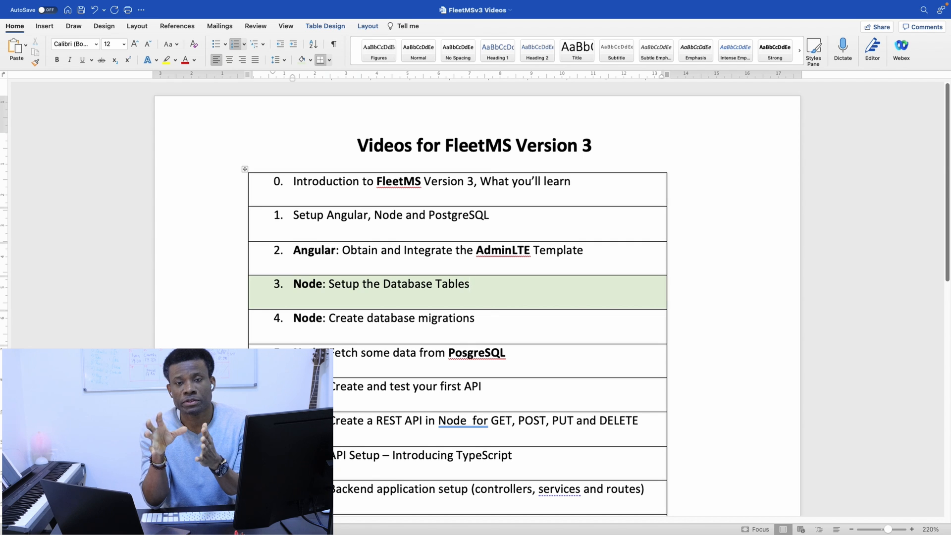
click(469, 284)
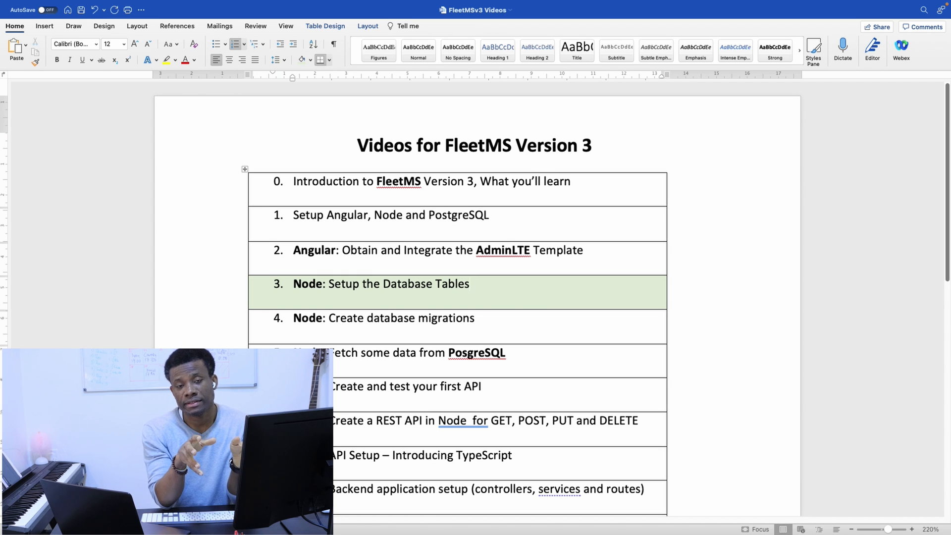
click(468, 284)
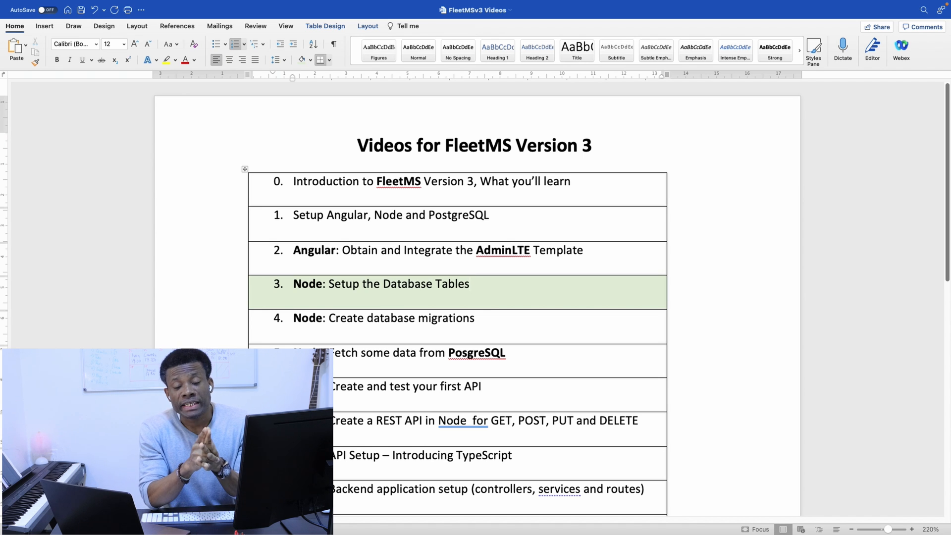
click(469, 284)
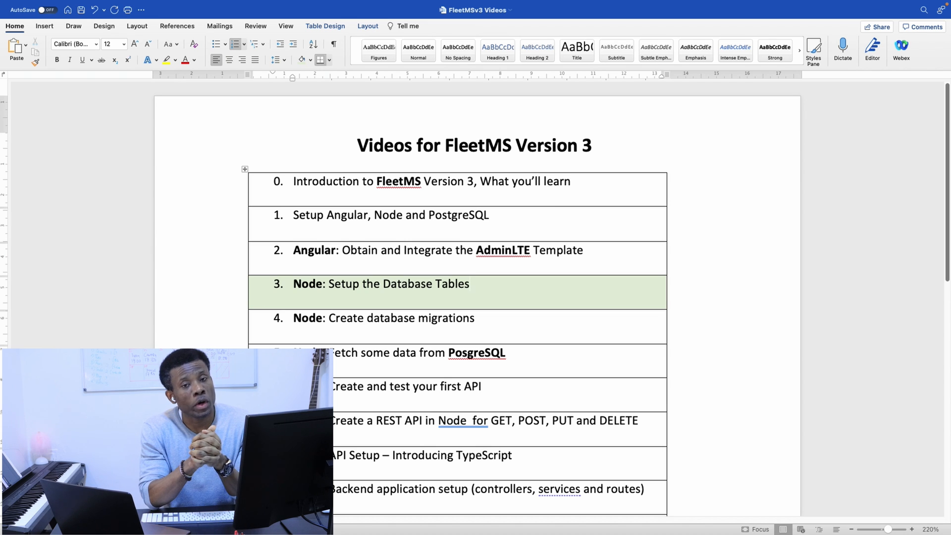
click(469, 285)
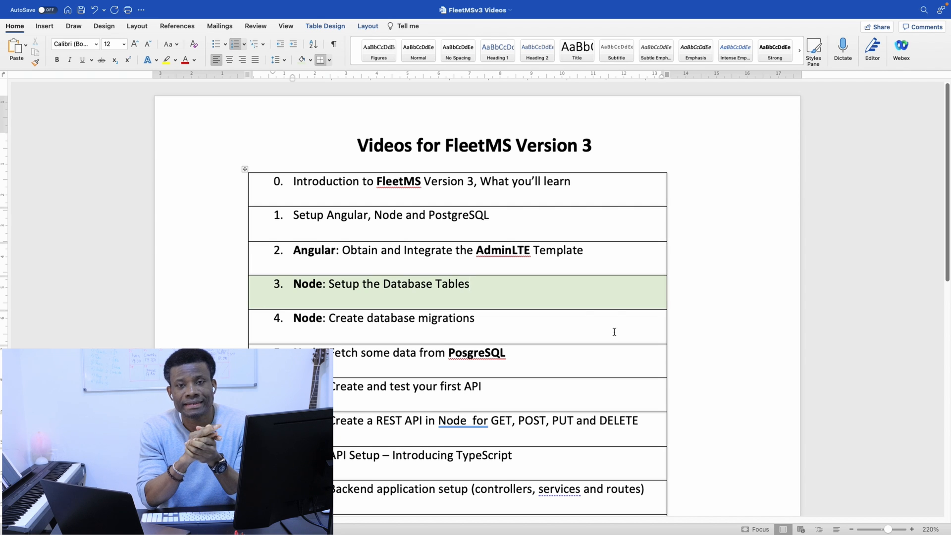
click(469, 284)
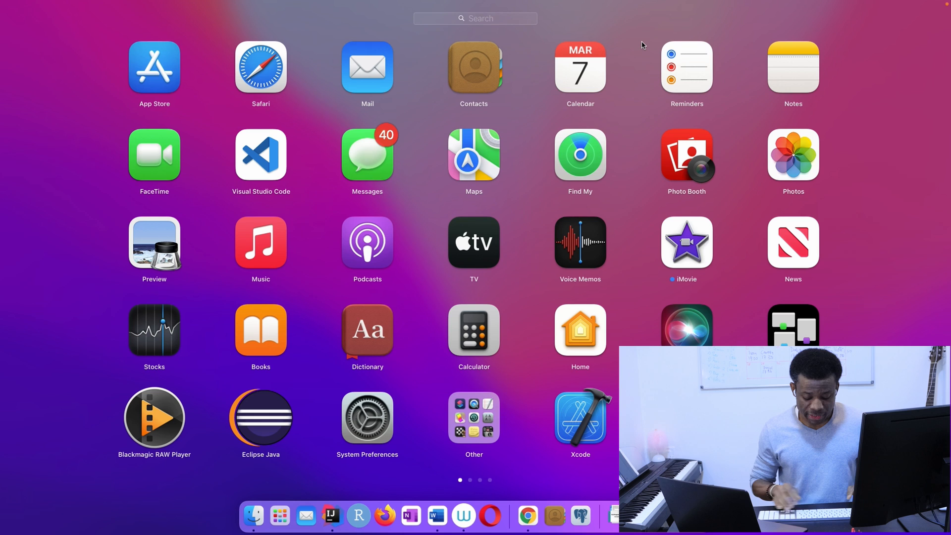
Search Launchpad for 'pg' to start pgAdmin 4 and switch to its desktop for the master password
text(pg)
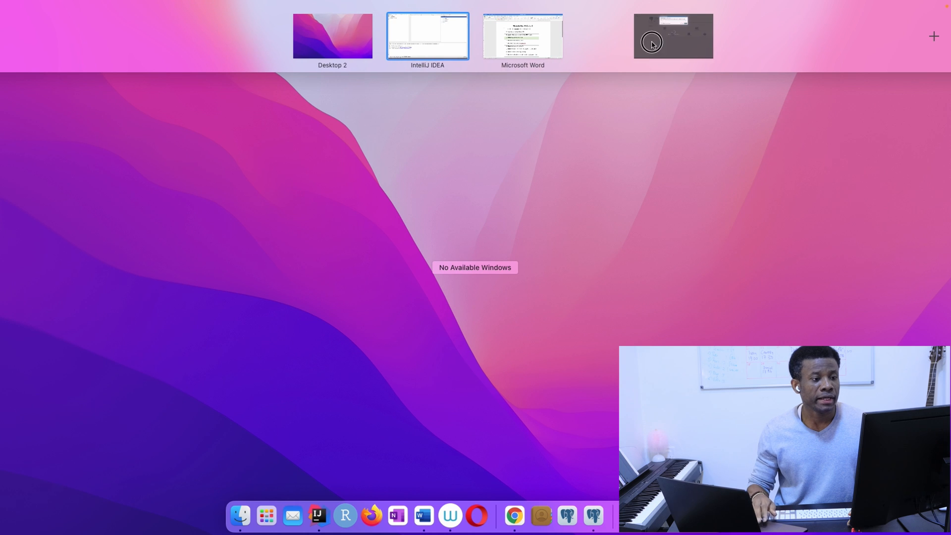
click(671, 36)
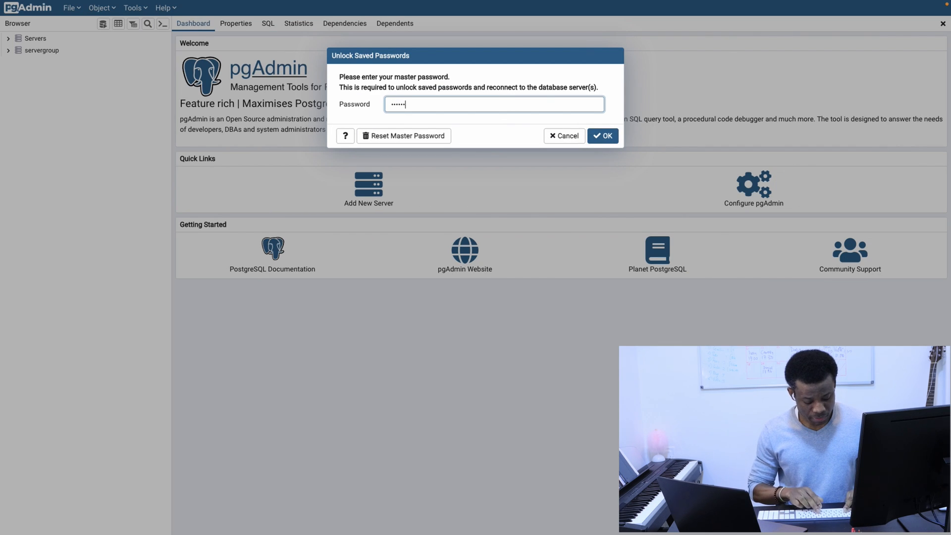
Unlock saved passwords, expand localhost, and create a new database named fleetdb
click(601, 136)
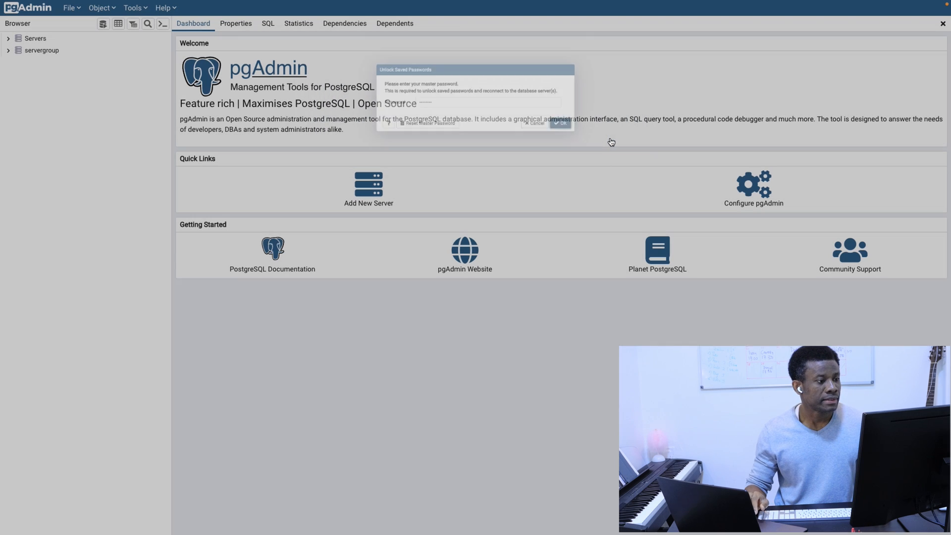
click(558, 122)
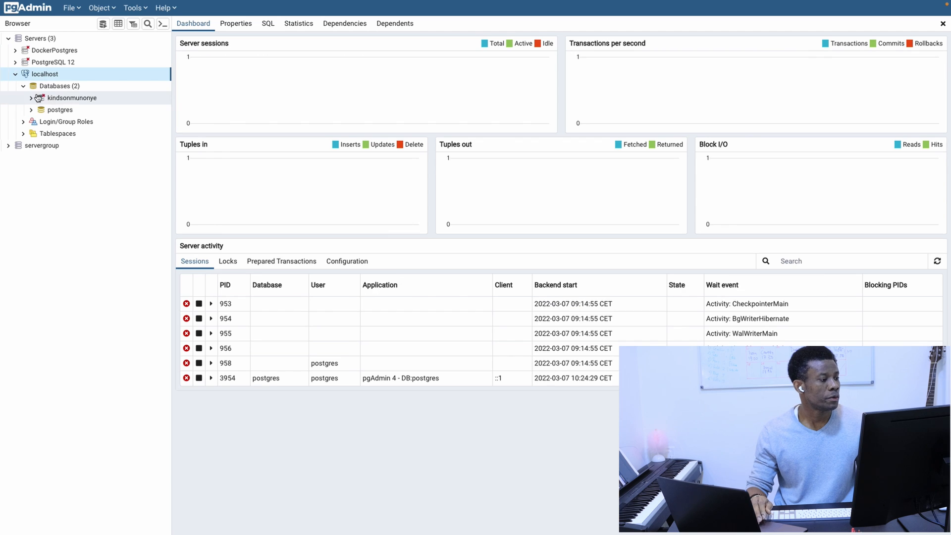
right_click(58, 85)
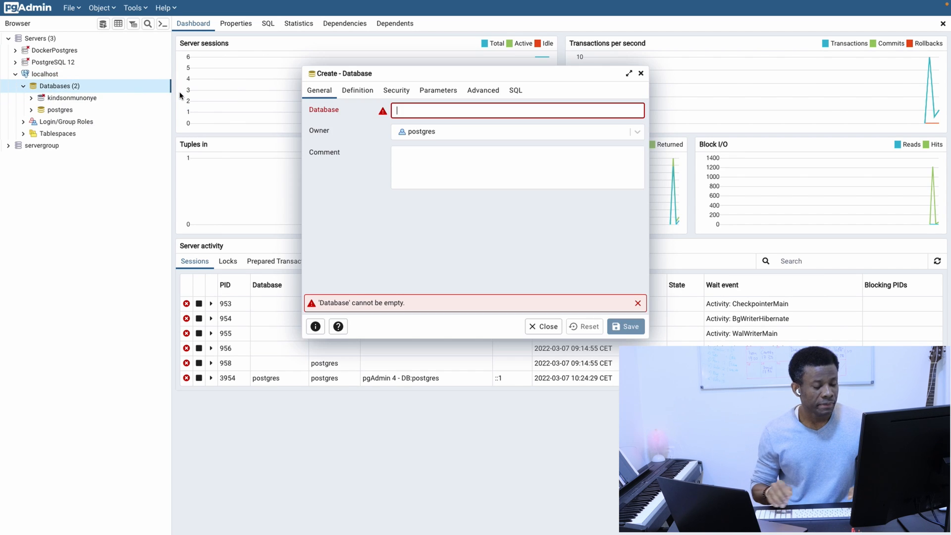
text(fleetdb)
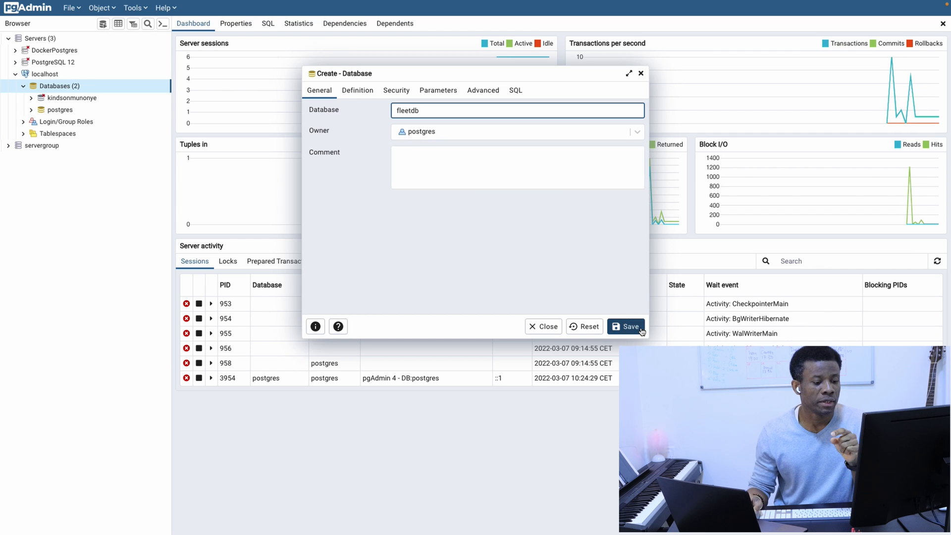
click(625, 326)
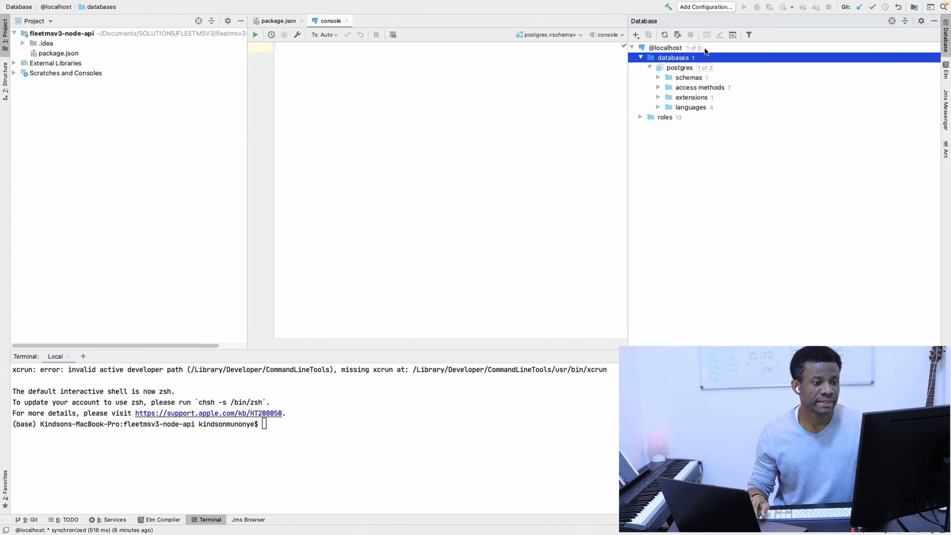
Add a new PostgreSQL data source from the localhost connection in the database panel
click(665, 47)
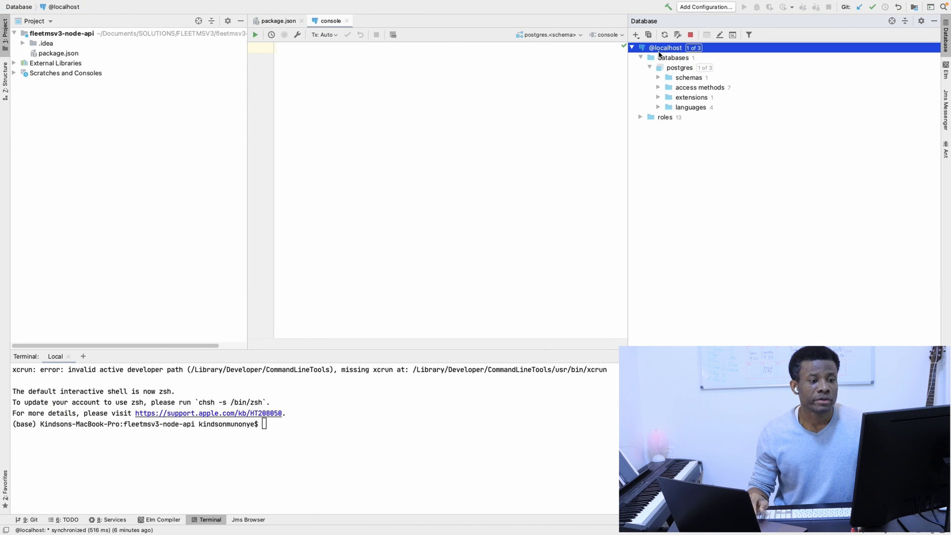
right_click(666, 48)
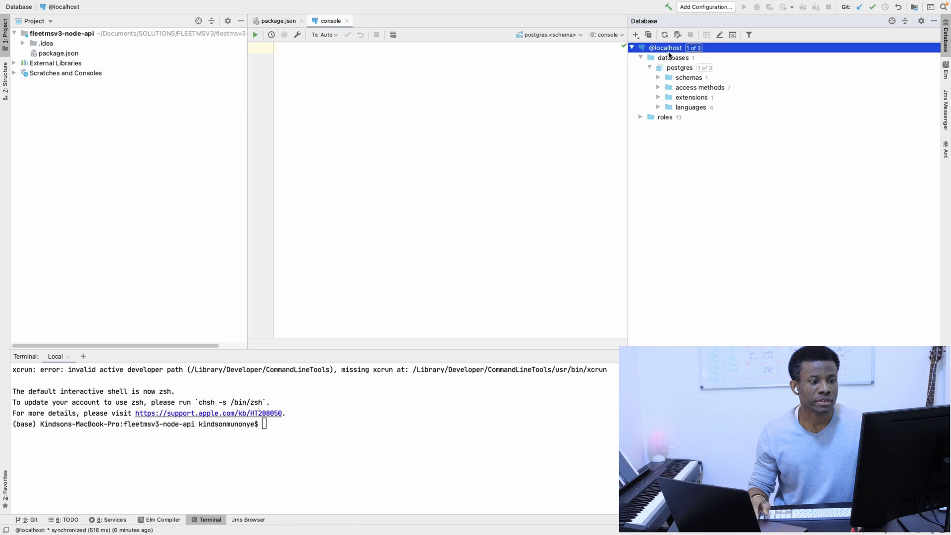
right_click(665, 47)
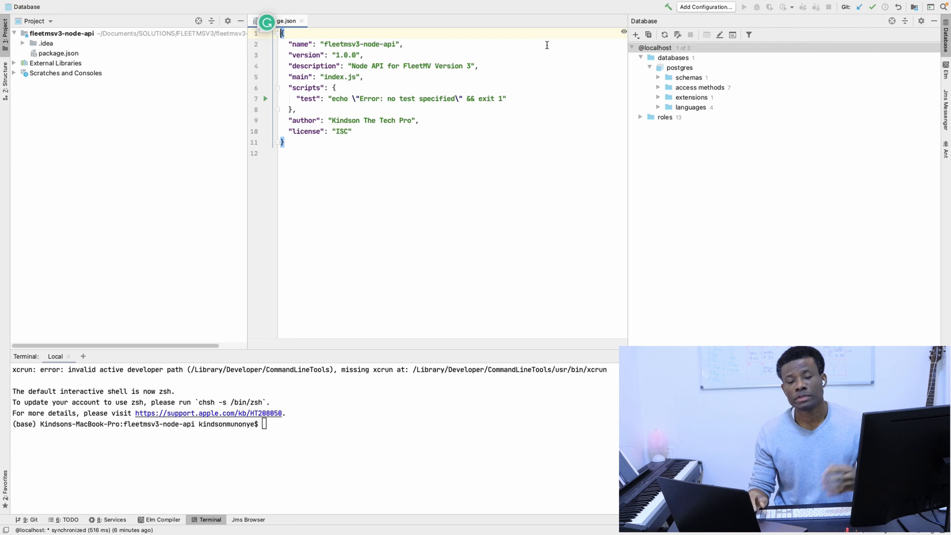
click(636, 34)
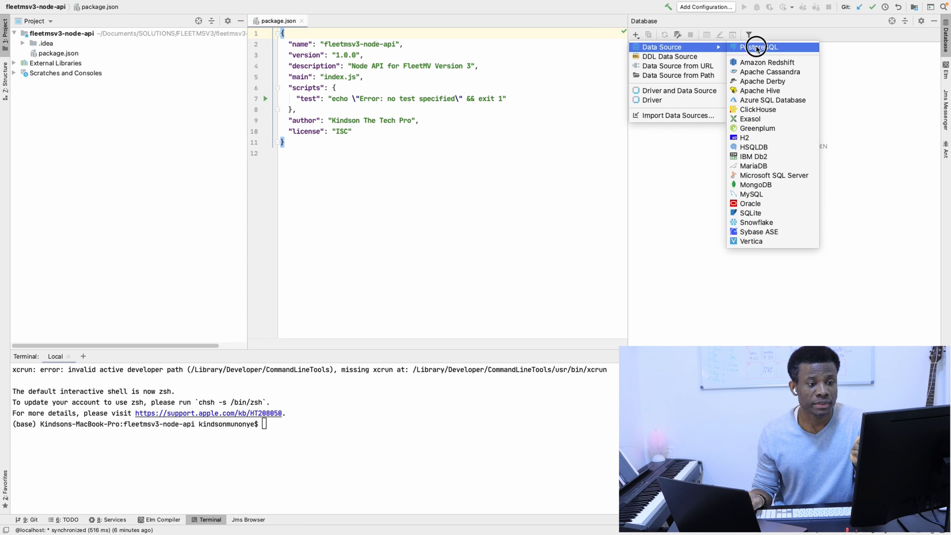
click(758, 47)
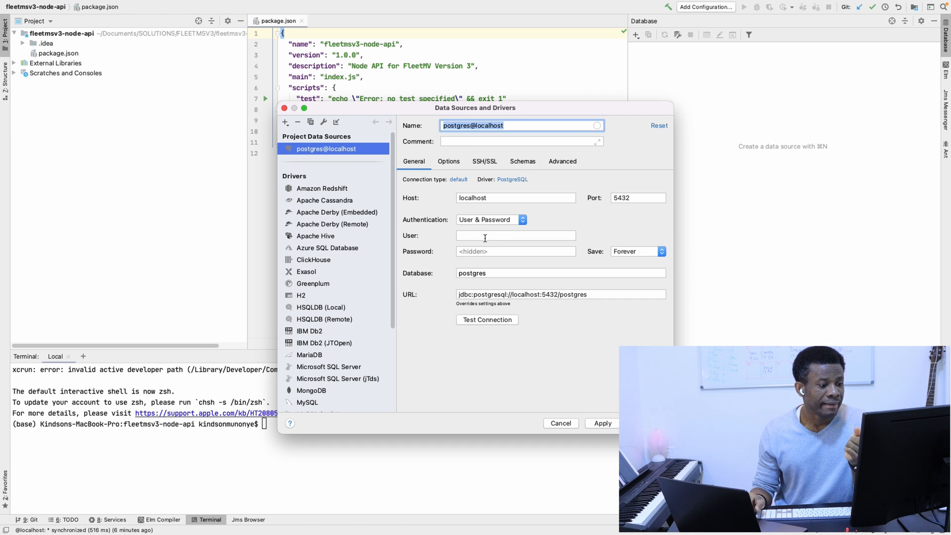
Fill in the postgres user and password with database fleetdb, and save the connection
text(postgres)
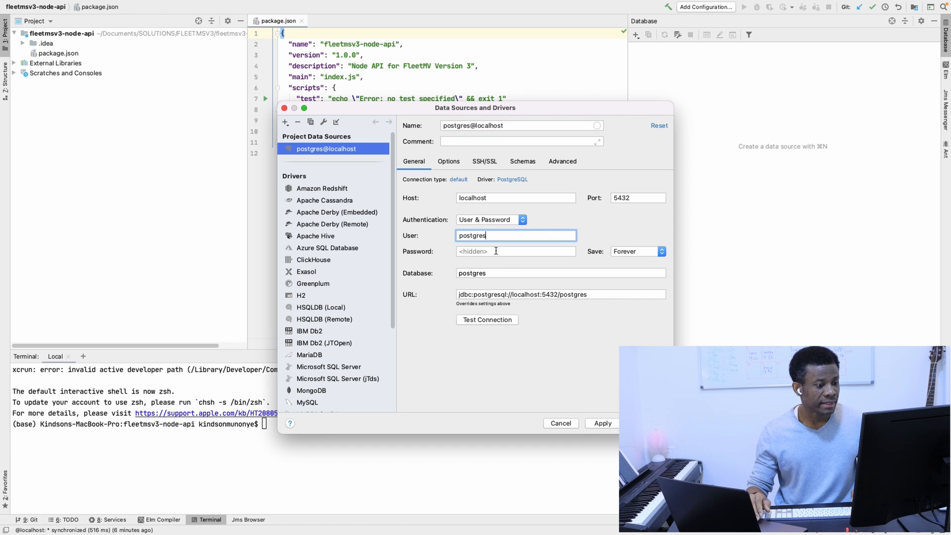
text(••)
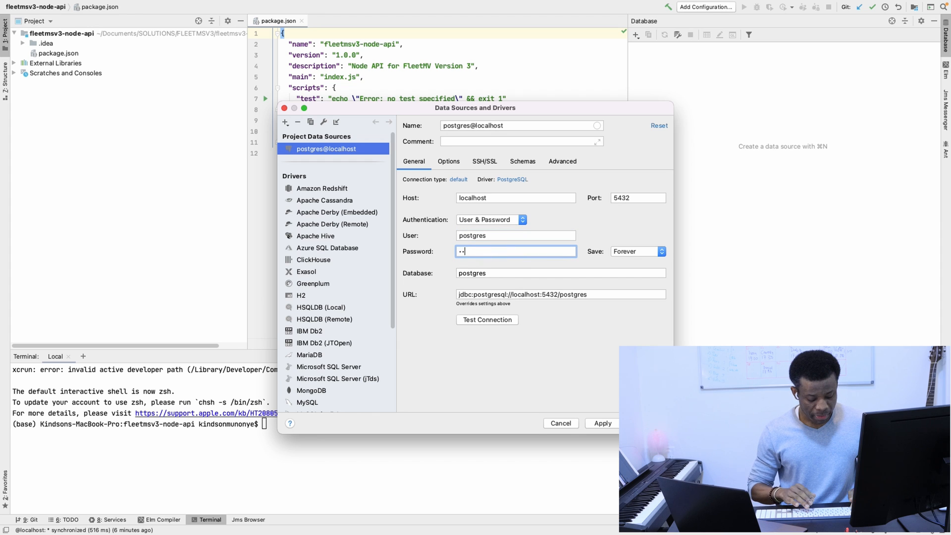
text(password)
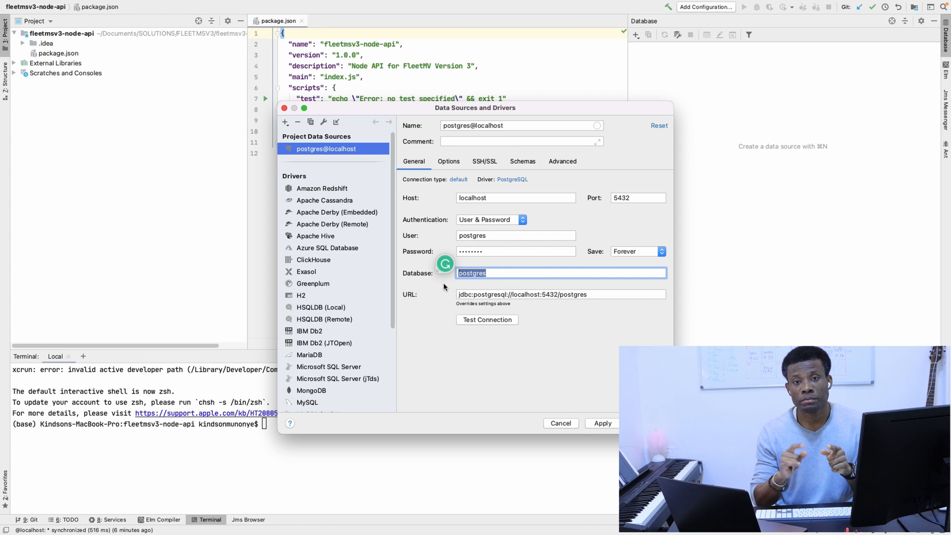
text(fleetdb)
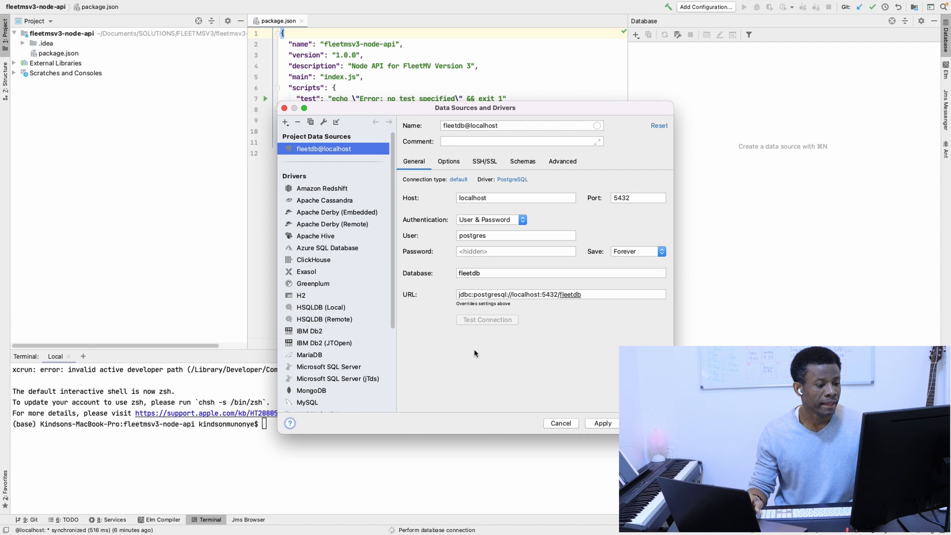
click(486, 320)
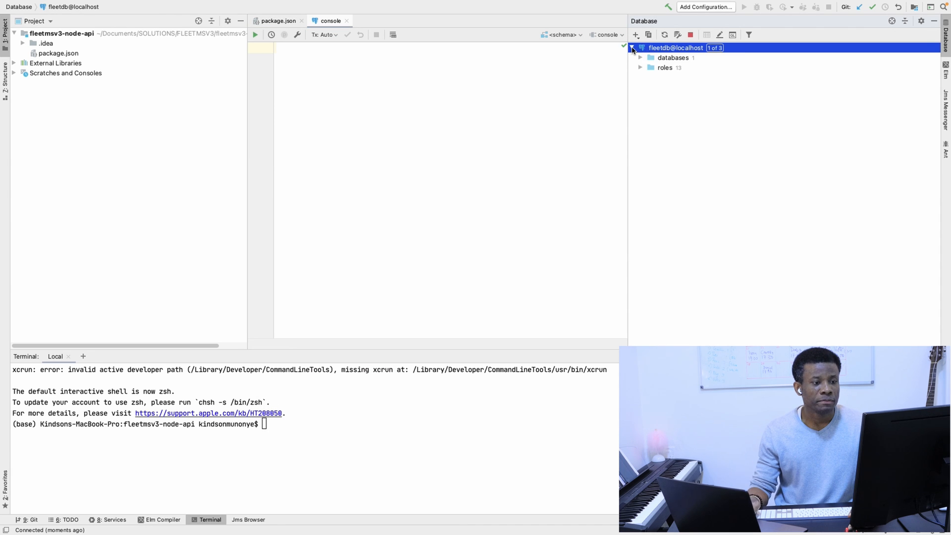
Expand the fleetdb connection's databases and fleetdb itself to show its public schema
click(640, 58)
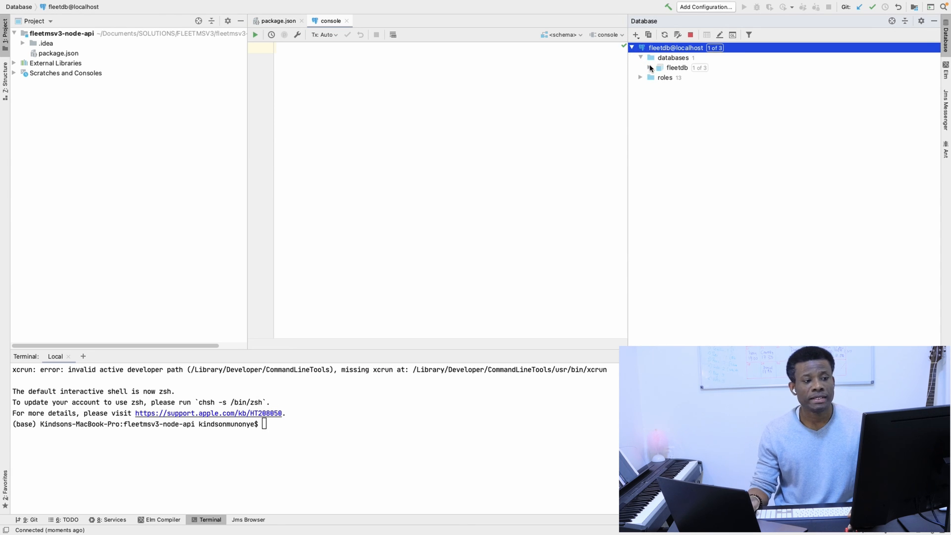
click(650, 67)
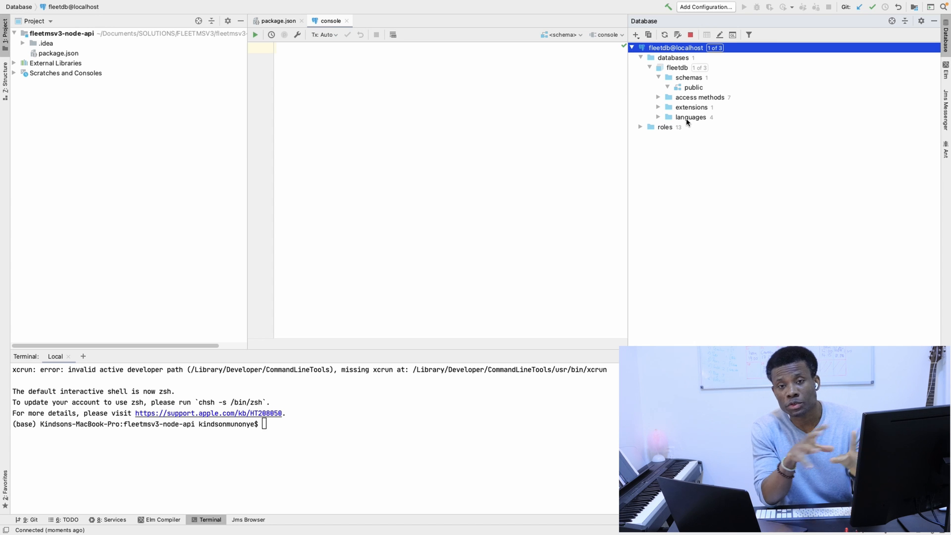
mouse_move(559, 114)
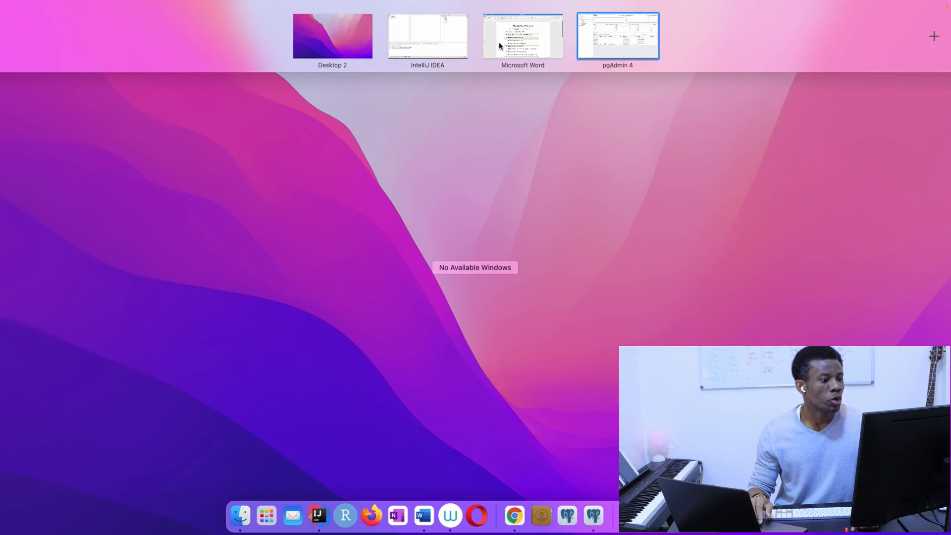
Switch via Mission Control to the desktop holding the IntelliJ fleetmsv2 project
click(80, 6)
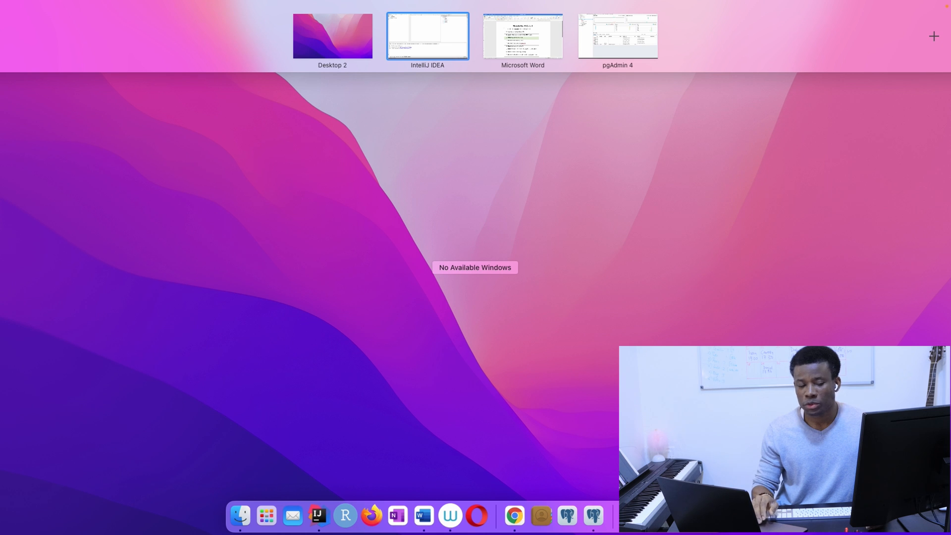
click(426, 36)
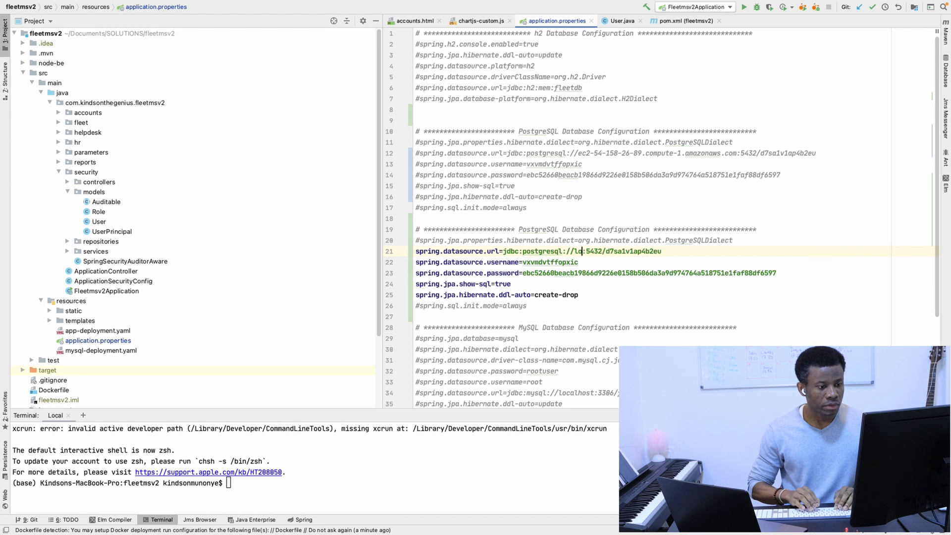
text(localhost)
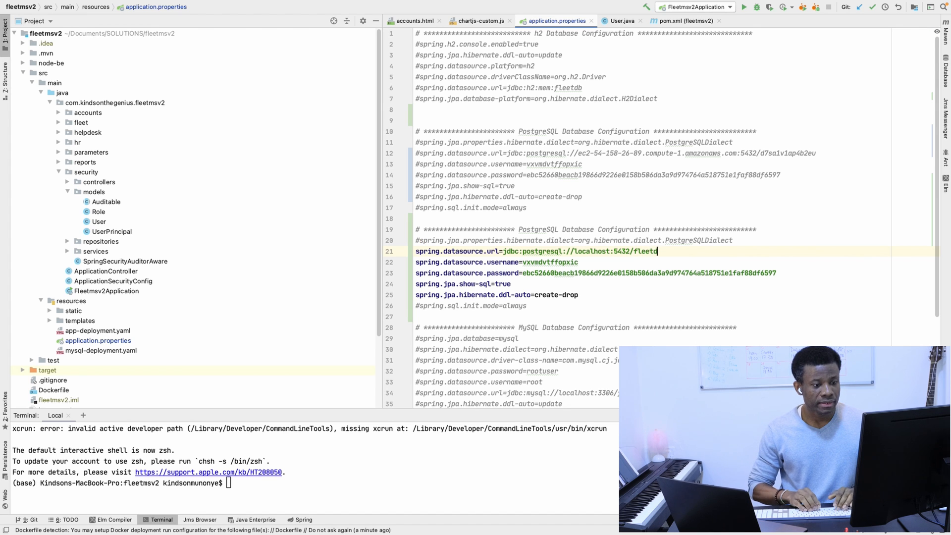
text(b)
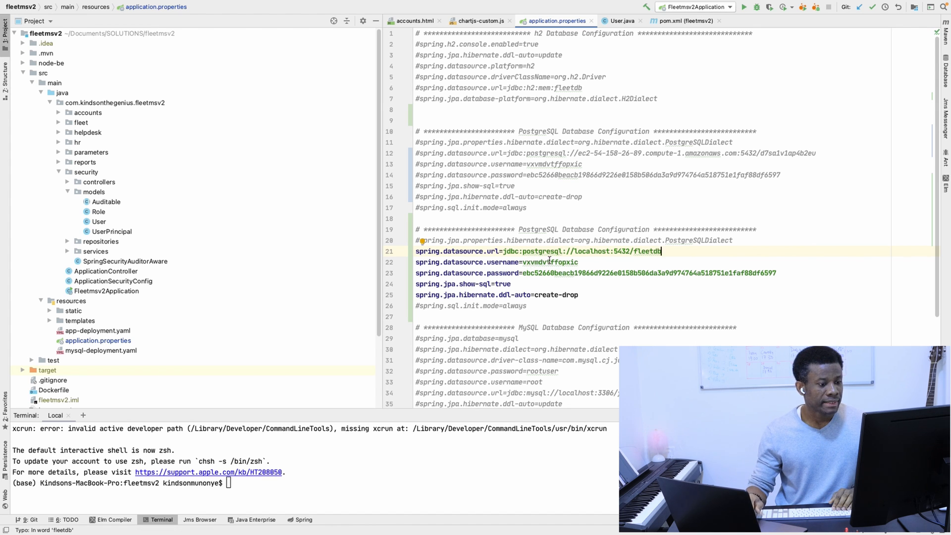
double_click(549, 262)
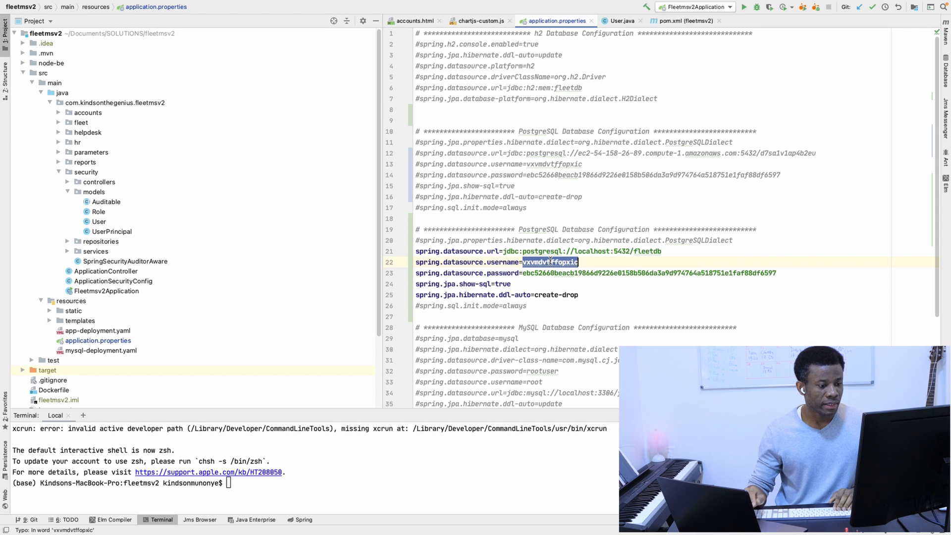
text(postgres)
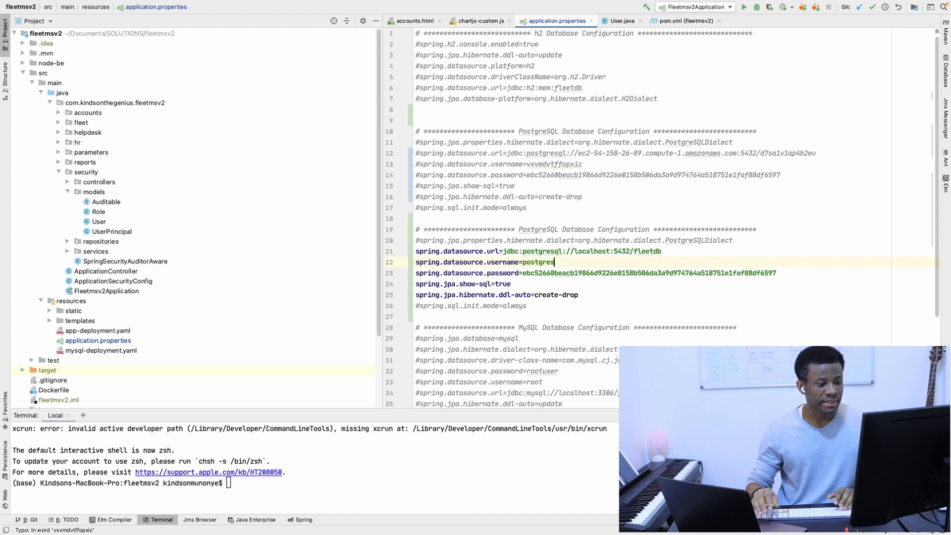
double_click(648, 274)
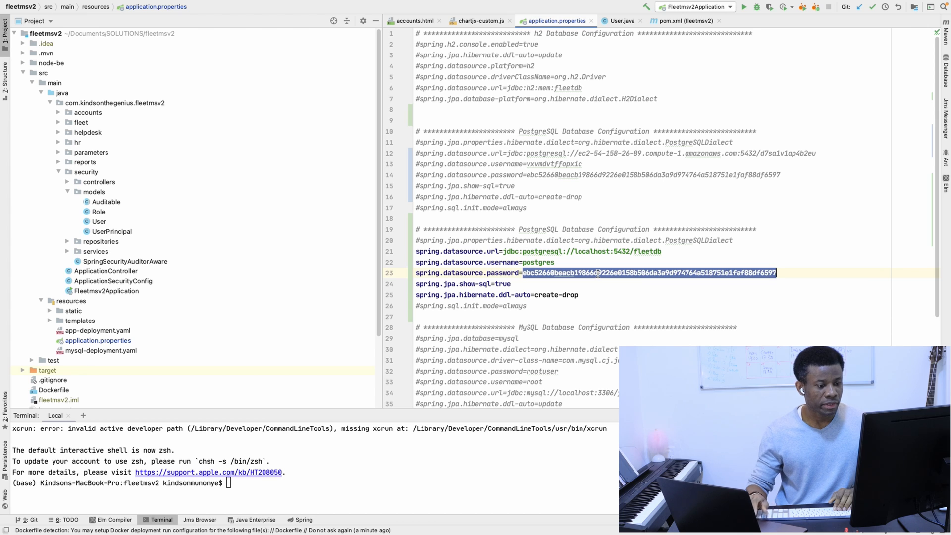
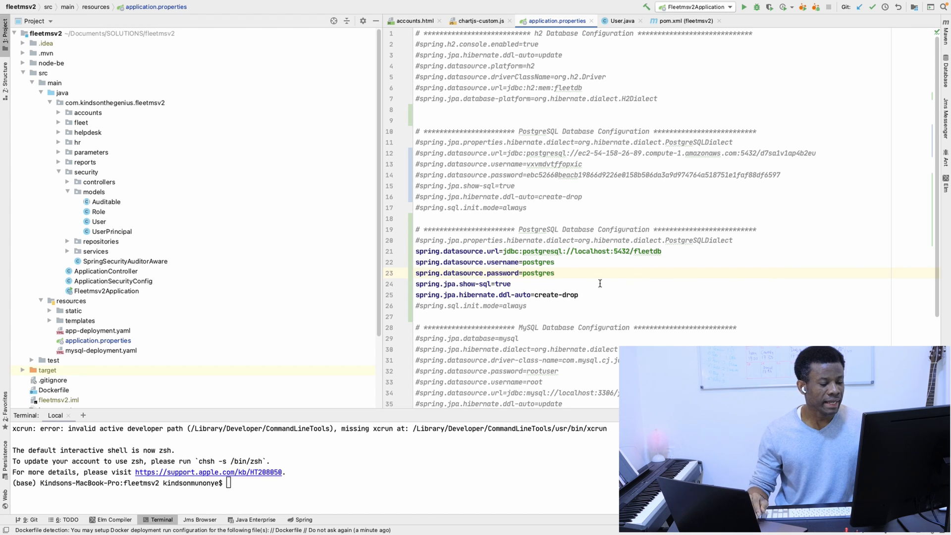
double_click(542, 250)
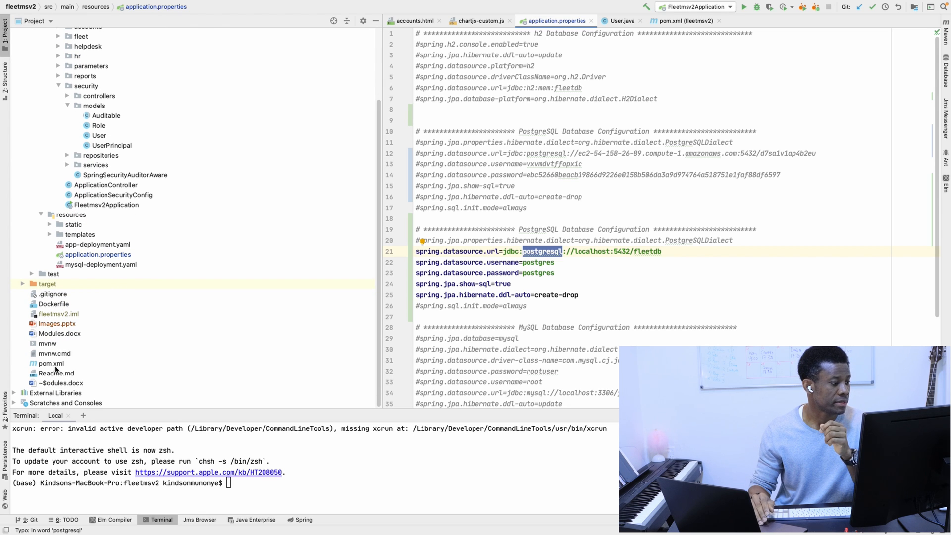
click(50, 362)
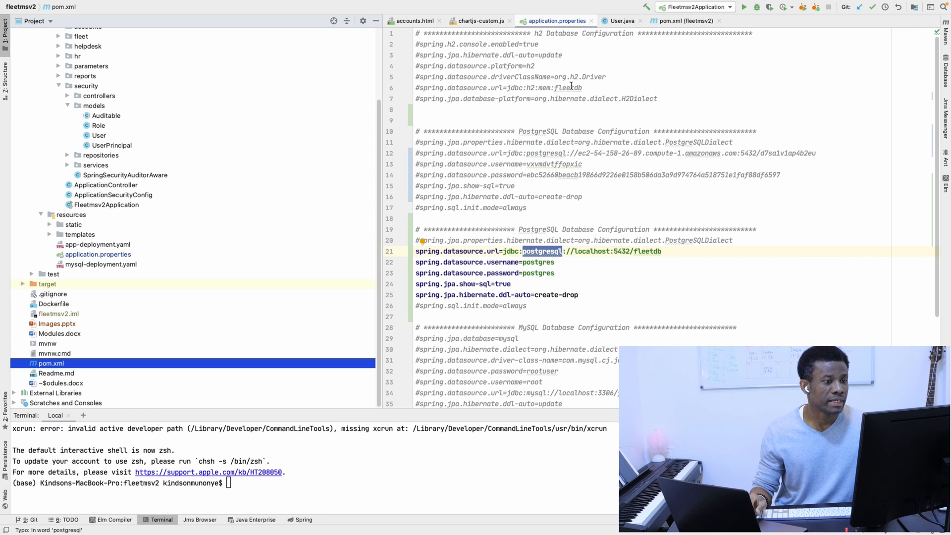
Comment out the mysql-connector-java dependency in pom.xml with Cmd+/, leaving PostgreSQL active
click(680, 21)
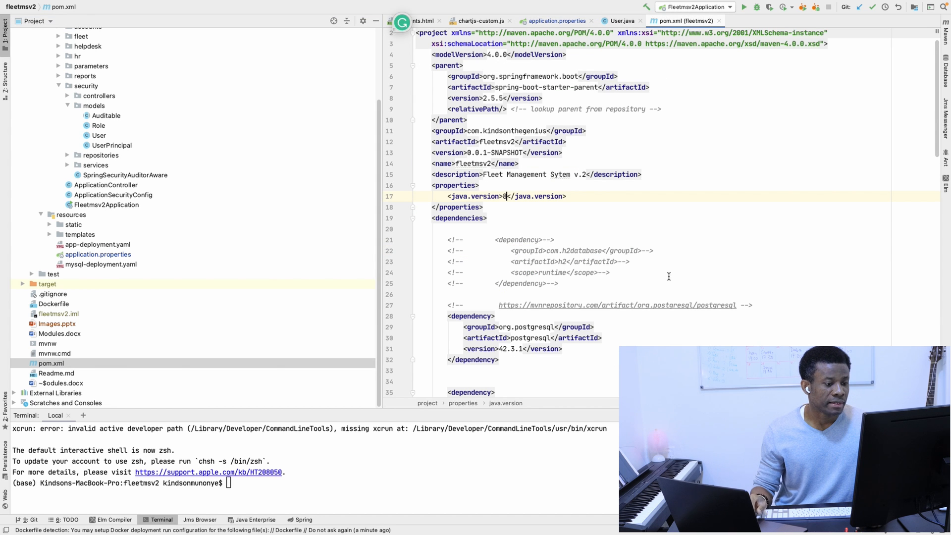
scroll(down, 3)
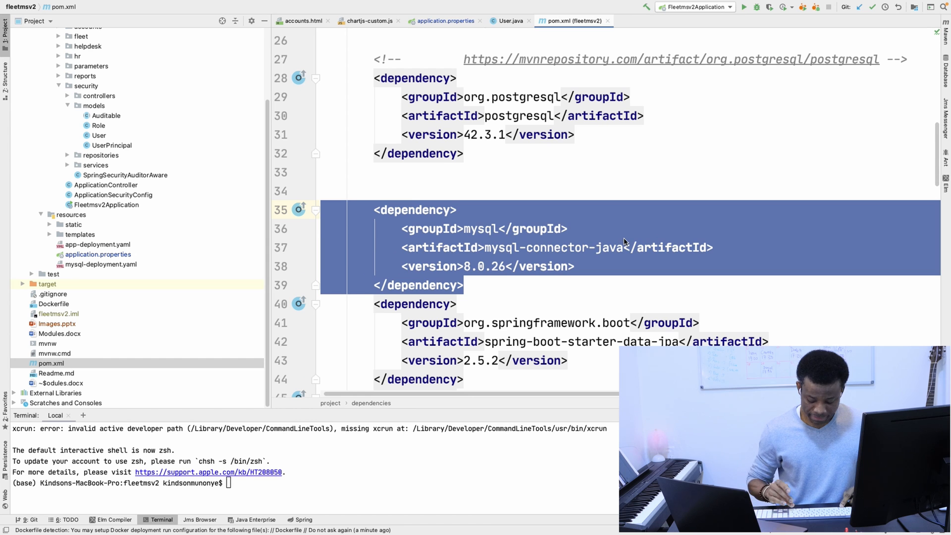
key(cmd+/)
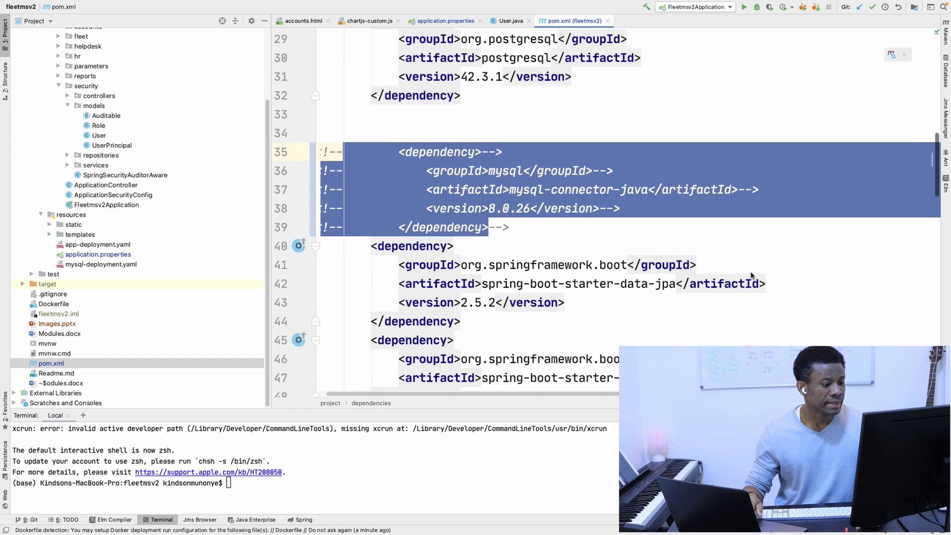
scroll(down, 3)
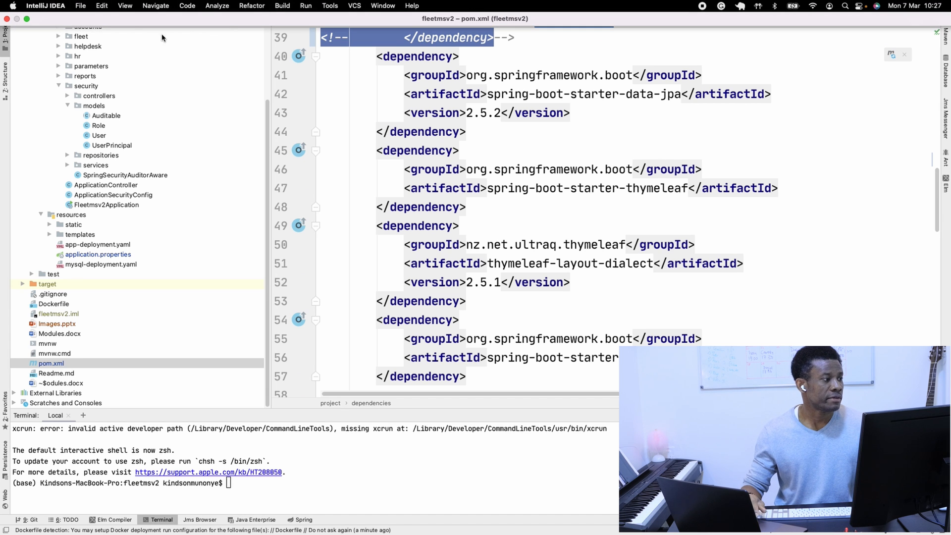
click(80, 5)
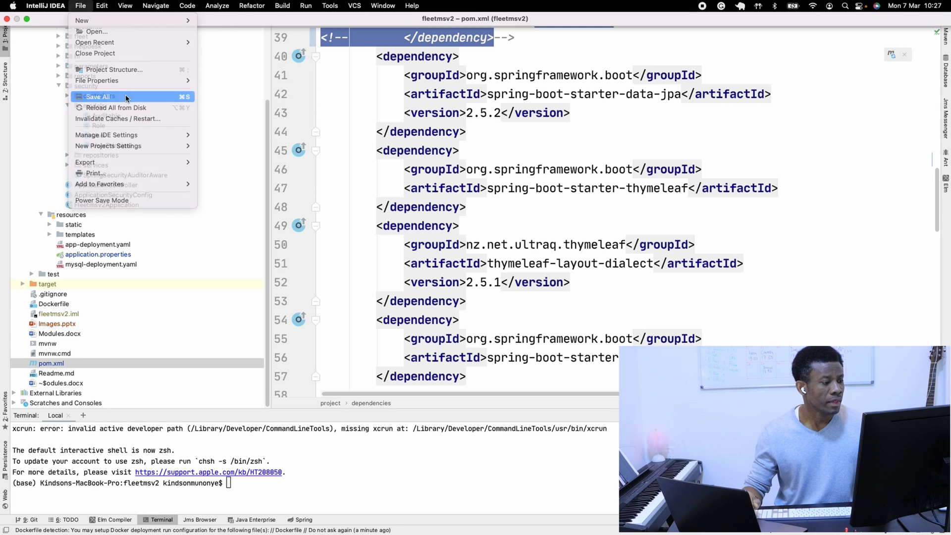
Save all modified project files with the MySQL dependency commented out
click(97, 96)
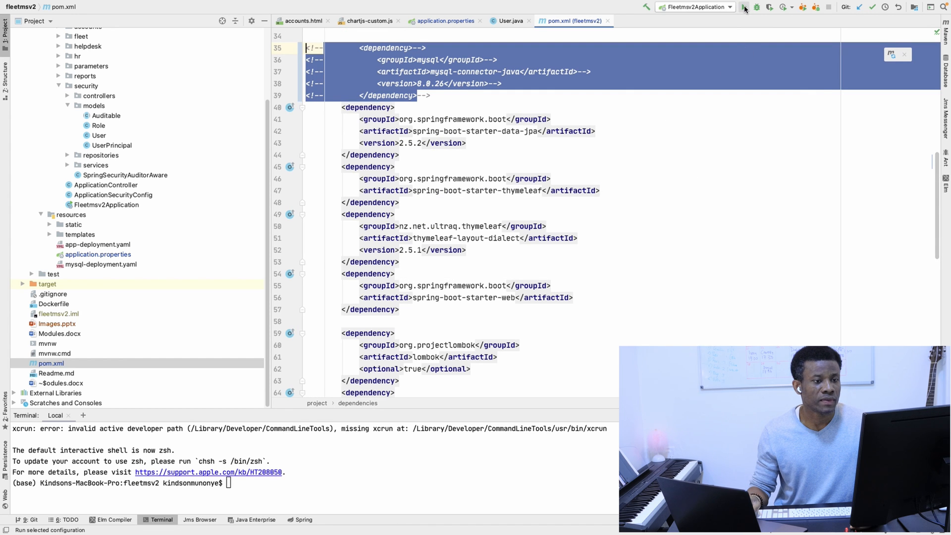
mouse_move(745, 6)
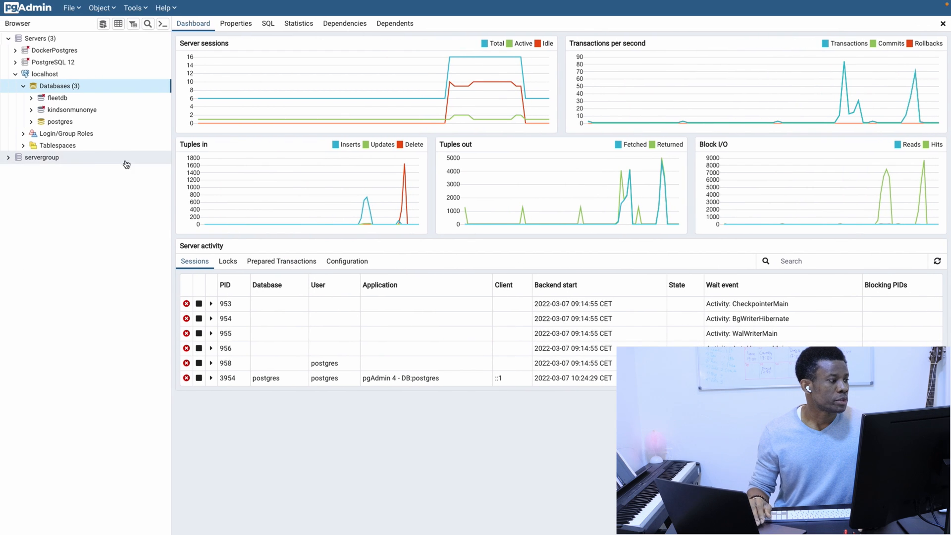
Connect to fleetdb in pgAdmin and expand Schemas > public to inspect its contents
right_click(57, 98)
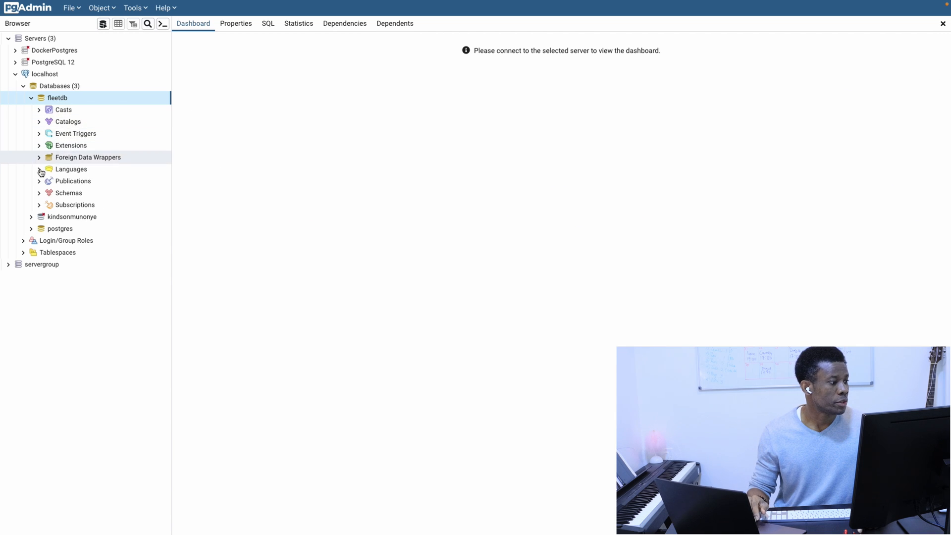
click(39, 193)
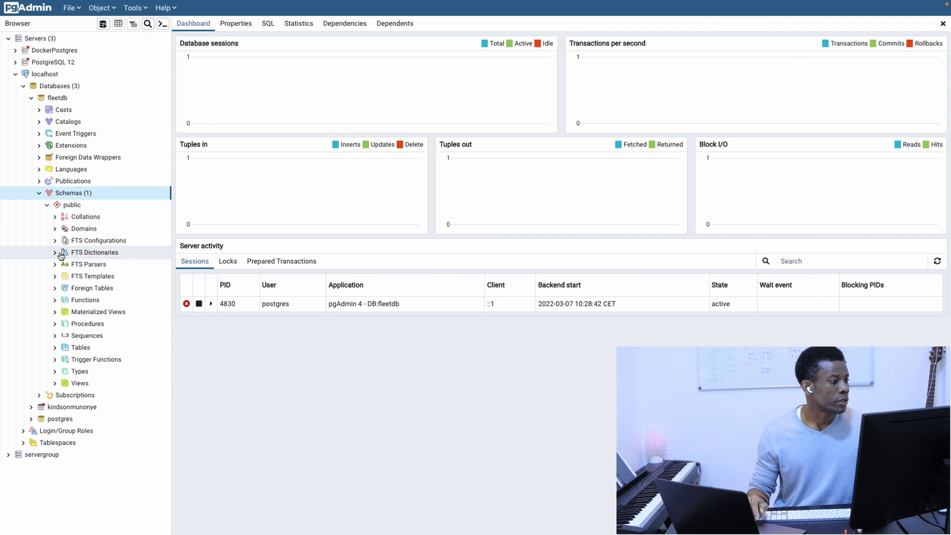
click(80, 346)
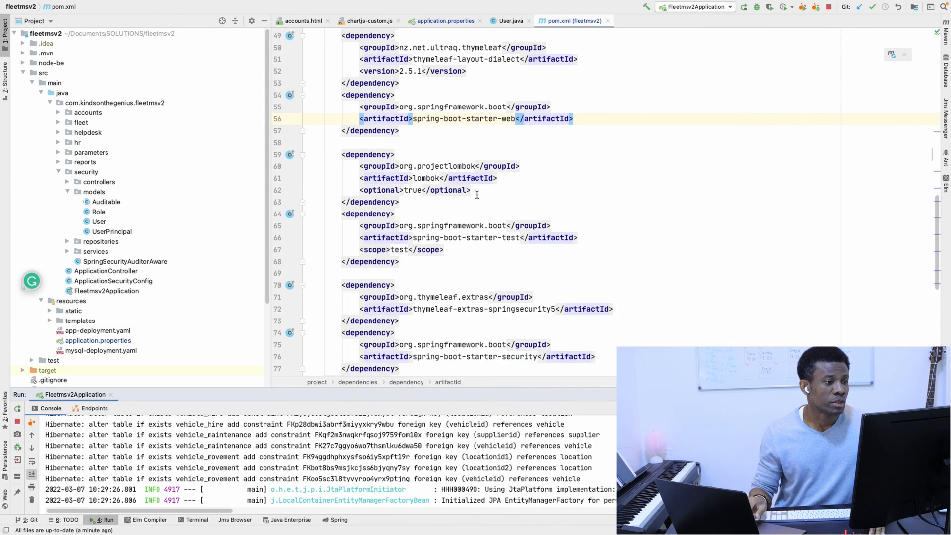
Rewrite spring.jpa.hibernate.ddl-auto in application.properties with the value 'create' instead of create-drop
click(445, 21)
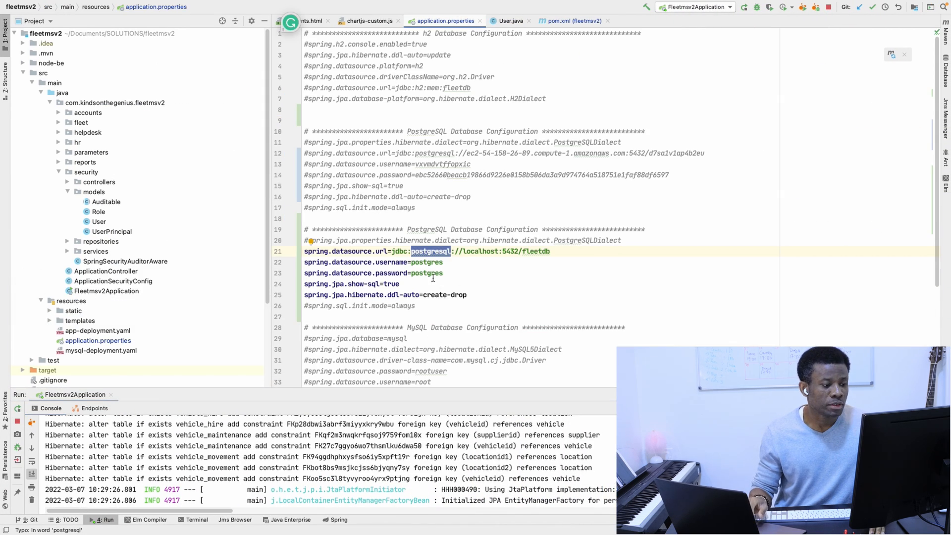
double_click(449, 295)
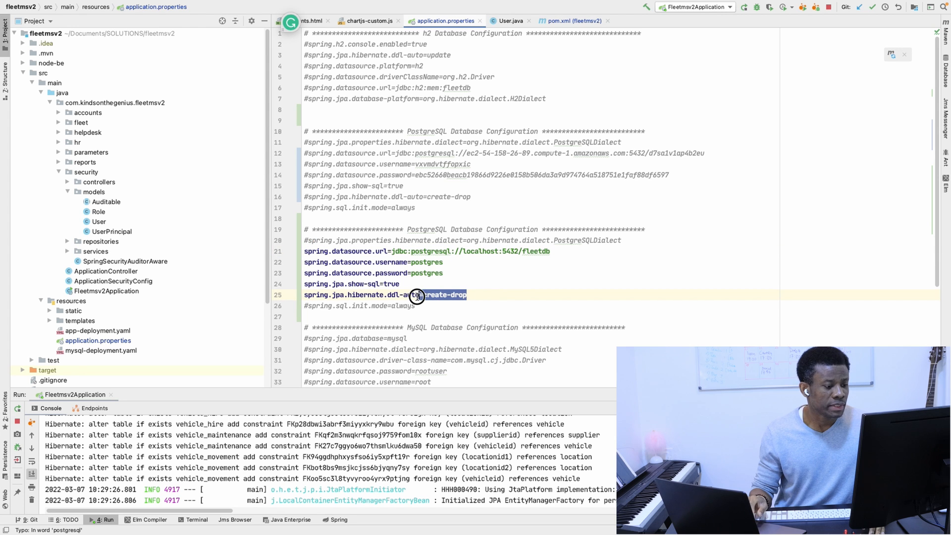
key(Delete)
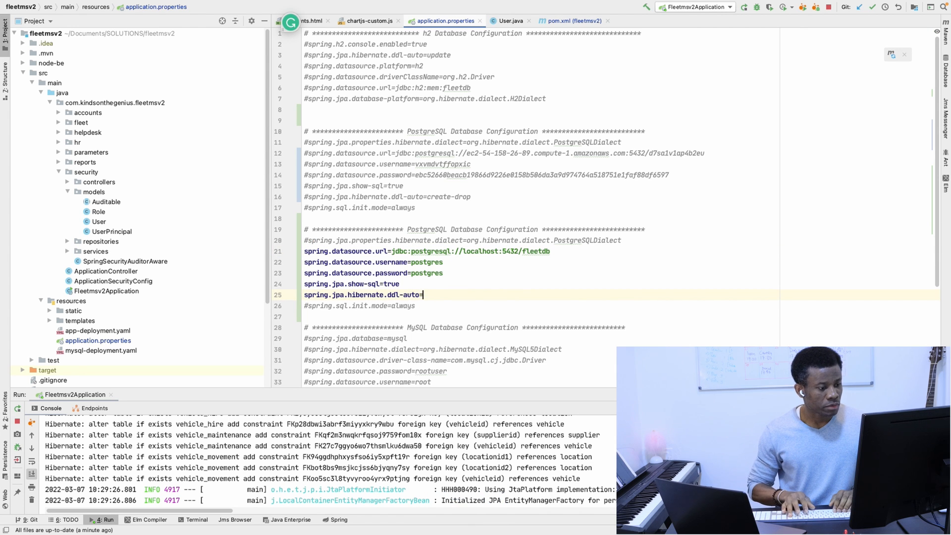
key(Backspace)
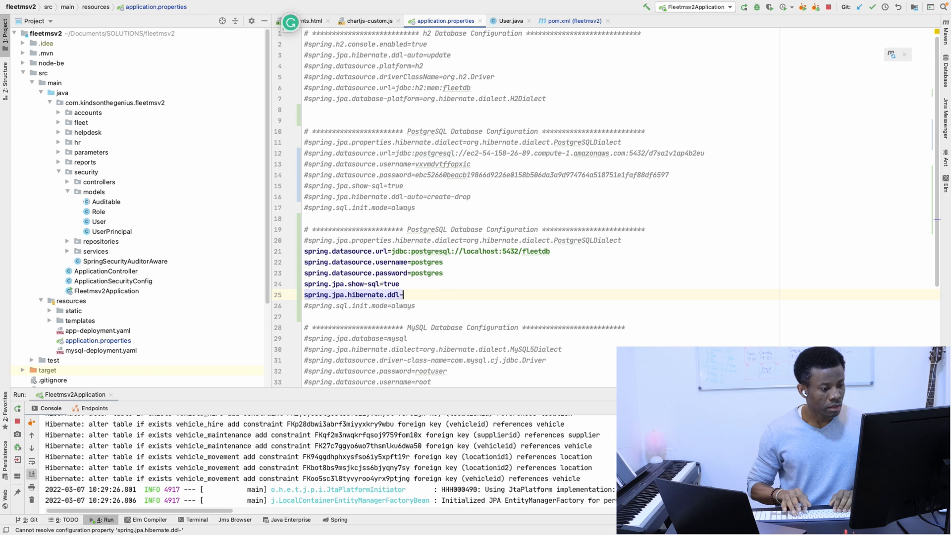
key(backspace)
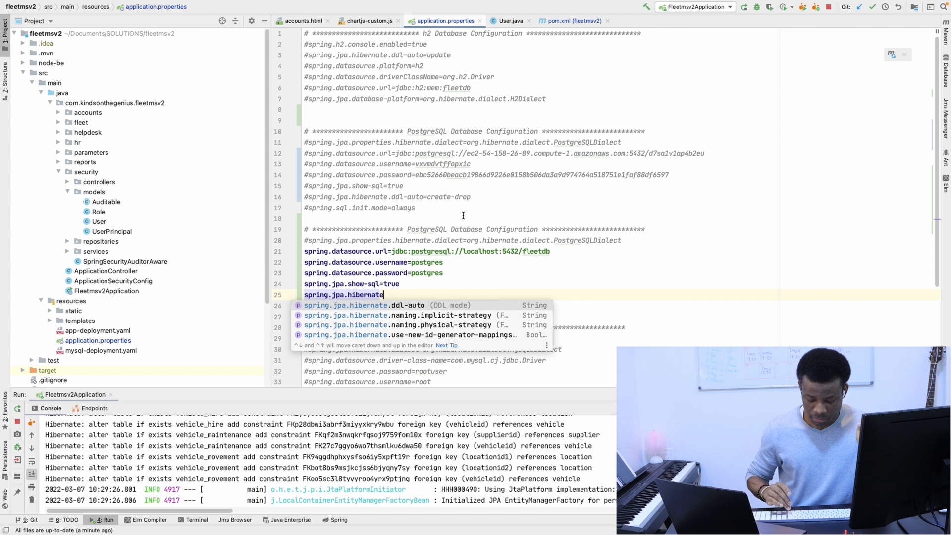
text(.ddl-auto=)
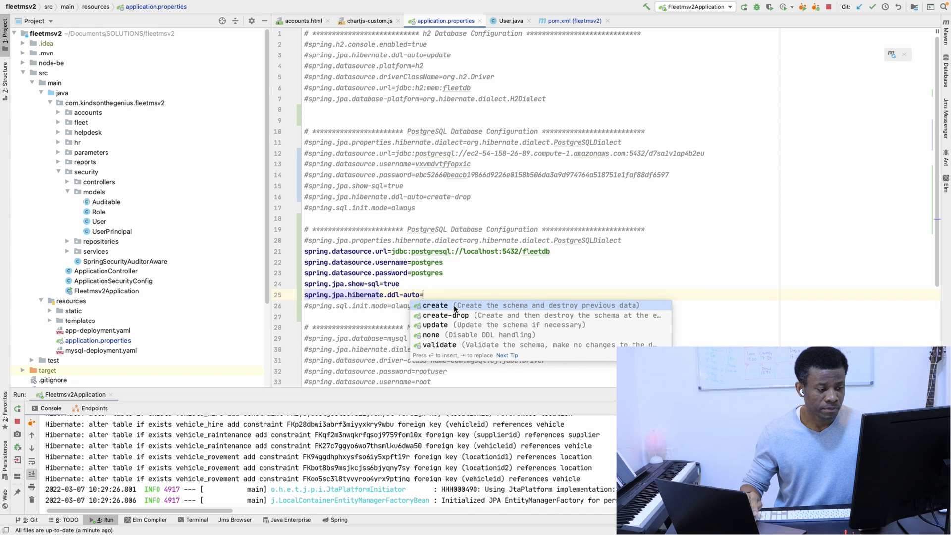
click(435, 305)
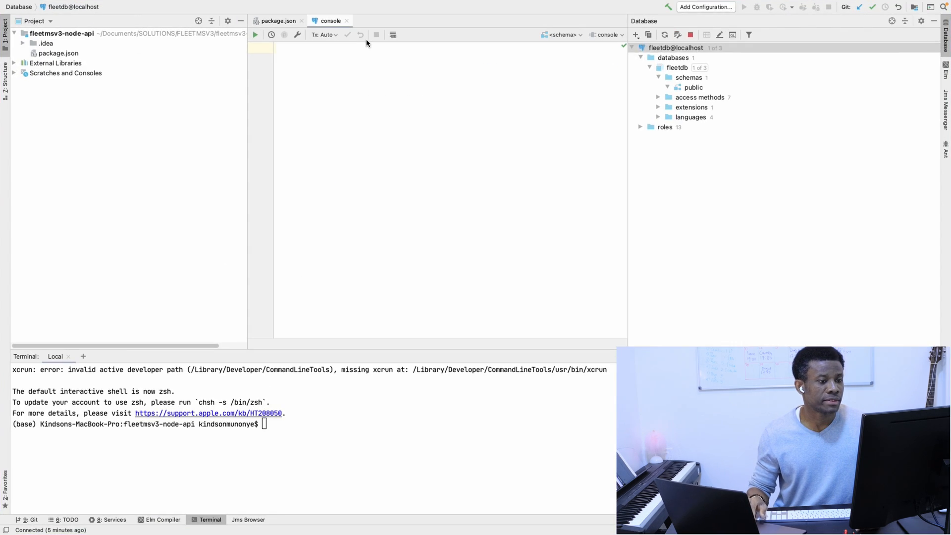
Refresh the databases node and expand fleetdb's public schema to show 30 tables and 29 sequences
right_click(671, 58)
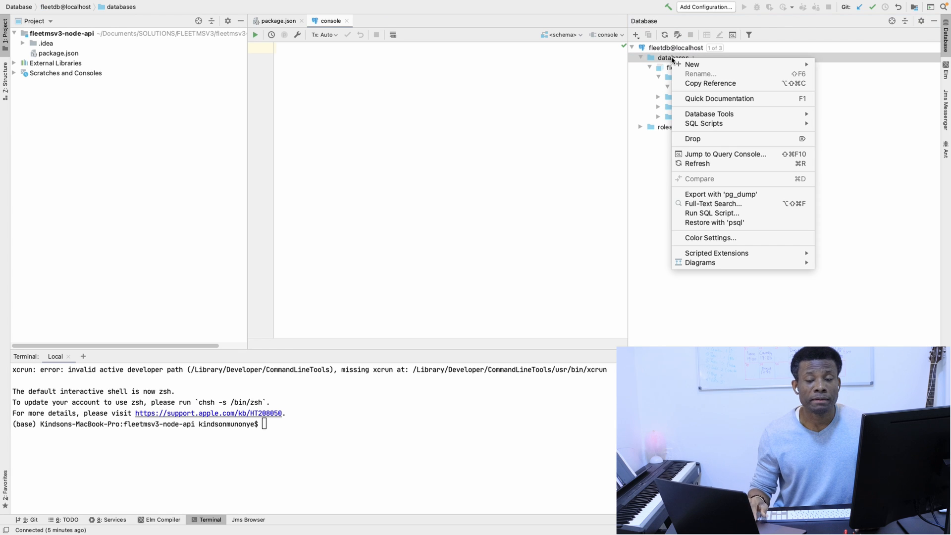
mouse_move(720, 194)
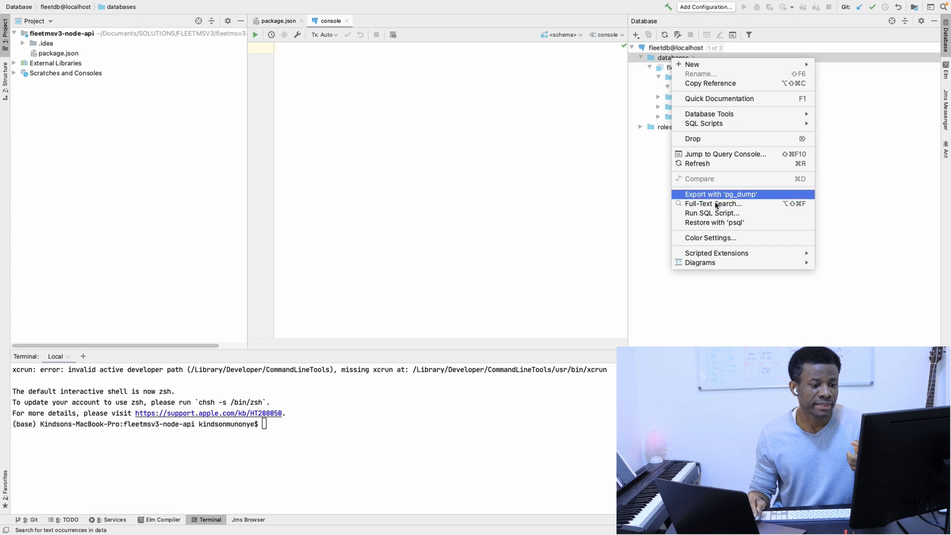
mouse_move(712, 163)
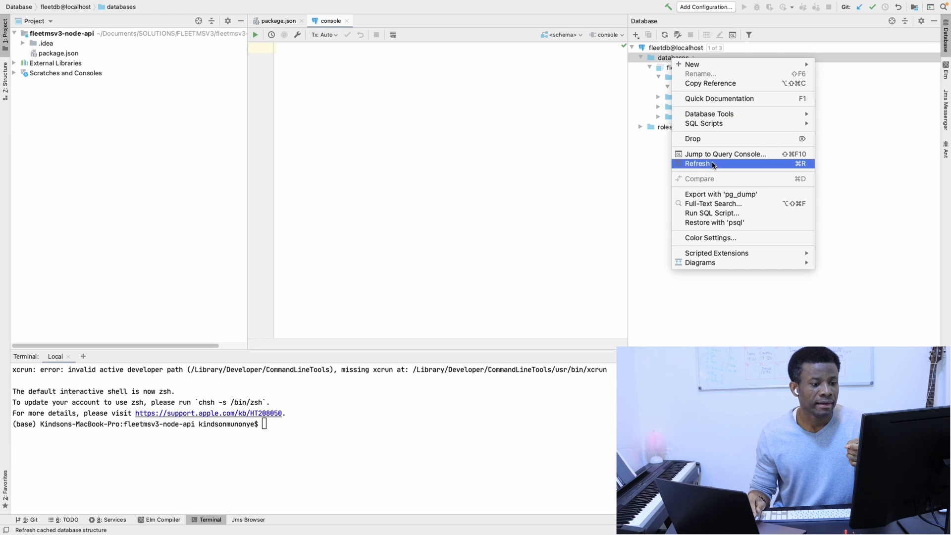
click(696, 163)
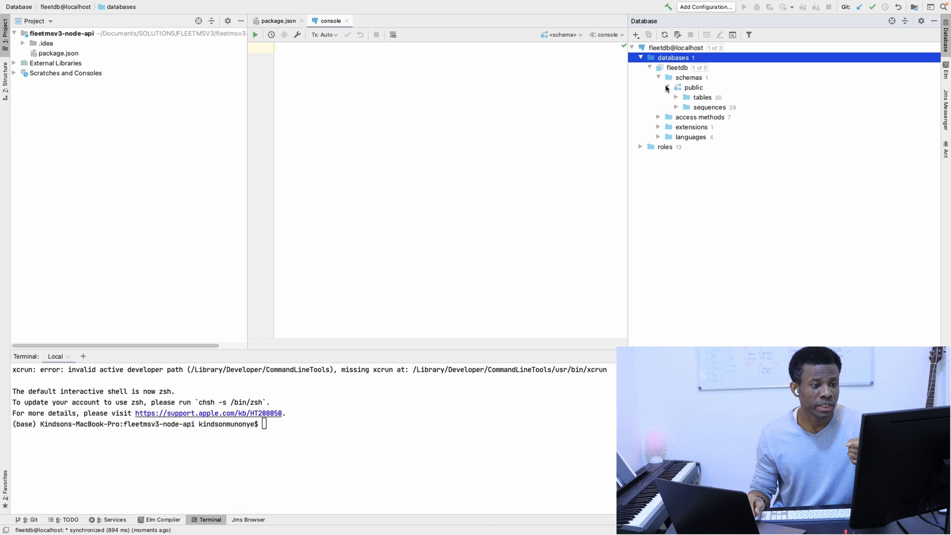
click(685, 97)
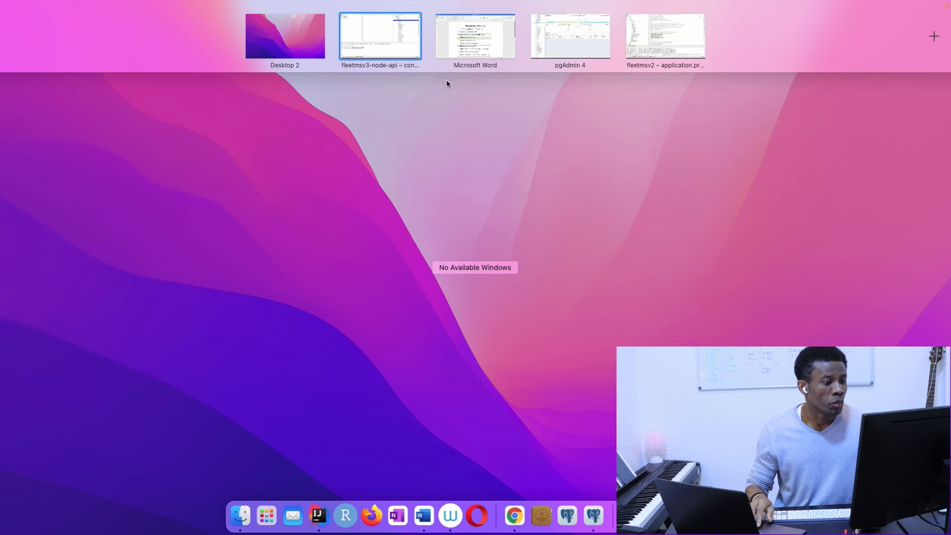
Switch to the Word FleetMSv3 Videos document at item 3, 'Node: Setup the Database Tables'
click(474, 37)
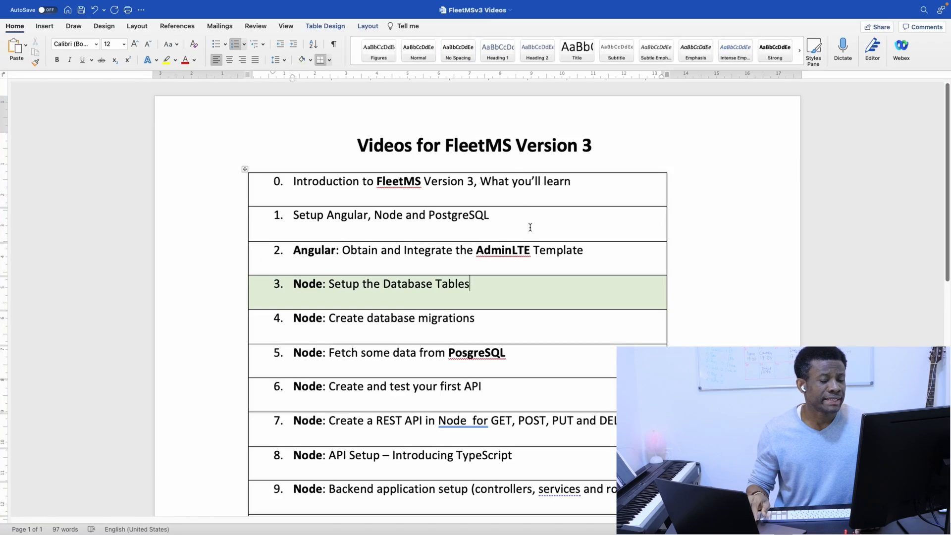
mouse_move(563, 243)
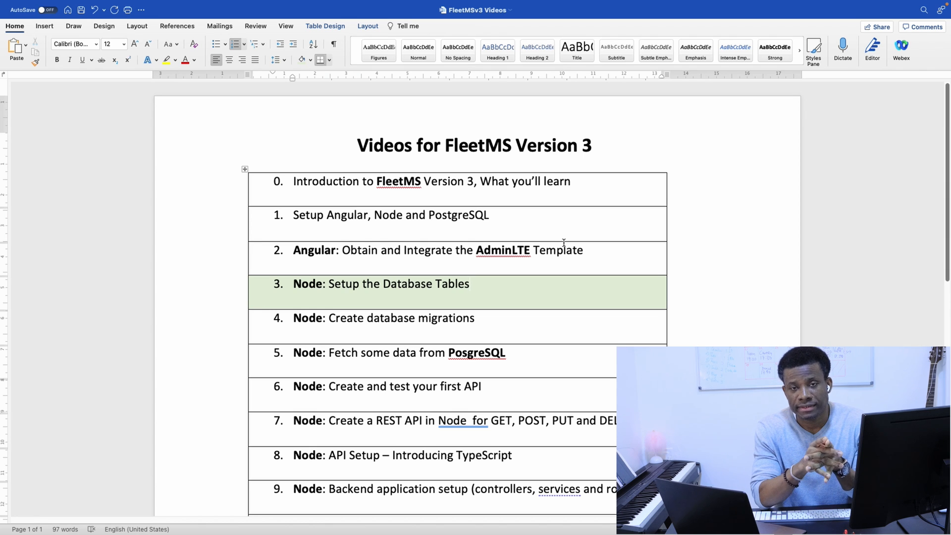
click(469, 284)
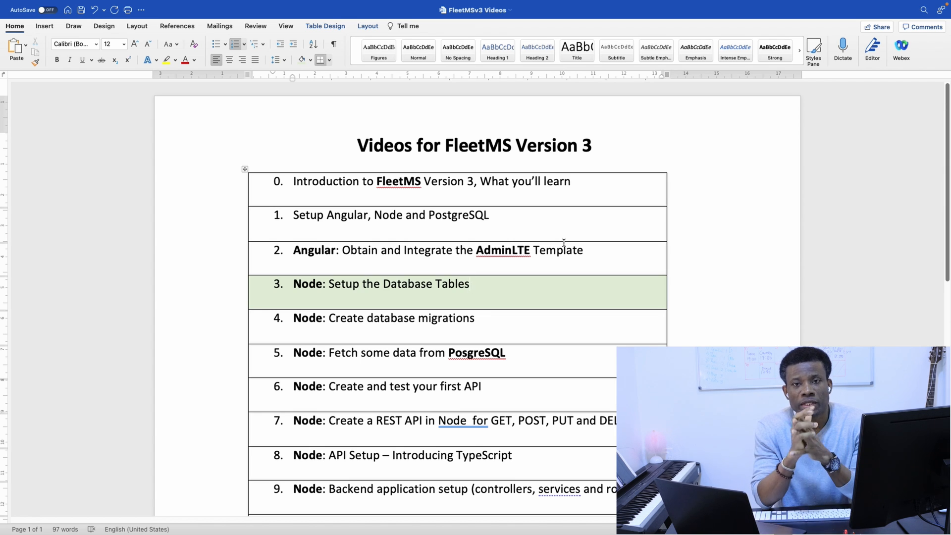
click(469, 284)
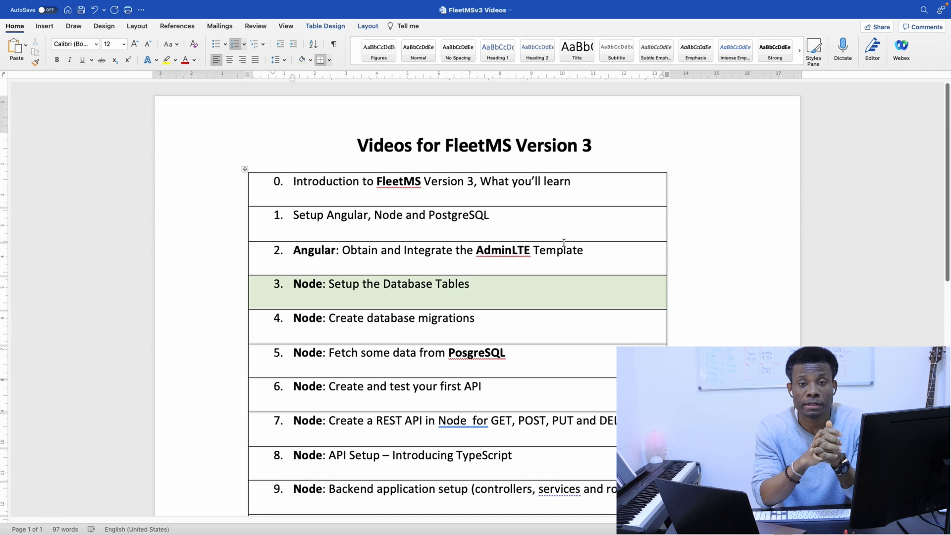
click(469, 285)
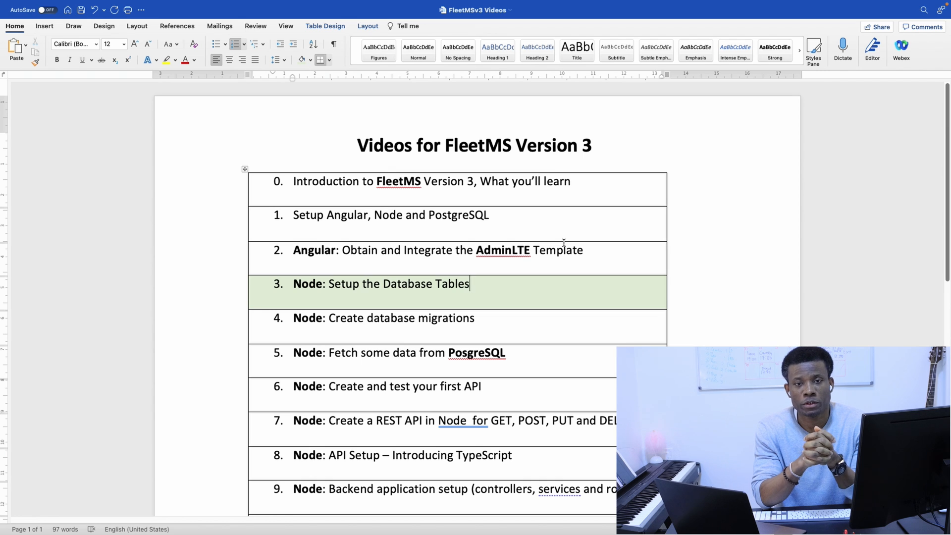